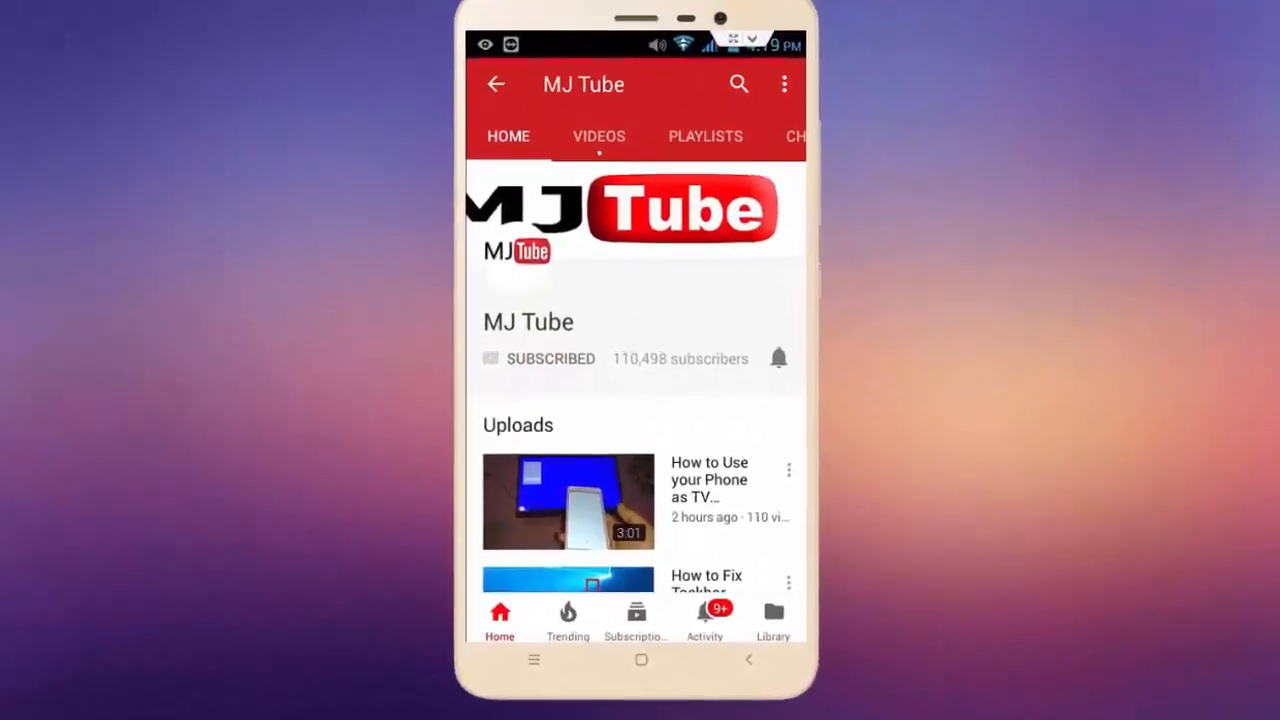
# Step: Acknowledge the iTunes 45075 missing-component error with OK so iTunes closes
pyautogui.click(778, 358)
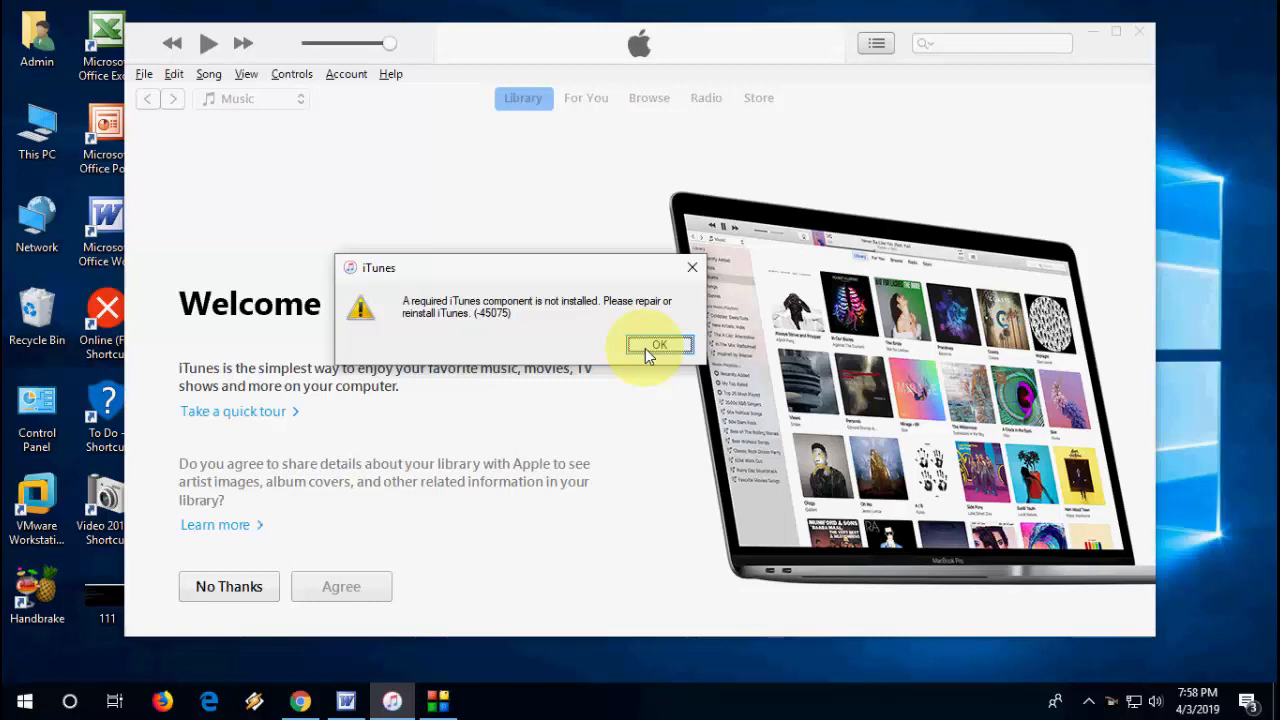
pyautogui.click(660, 344)
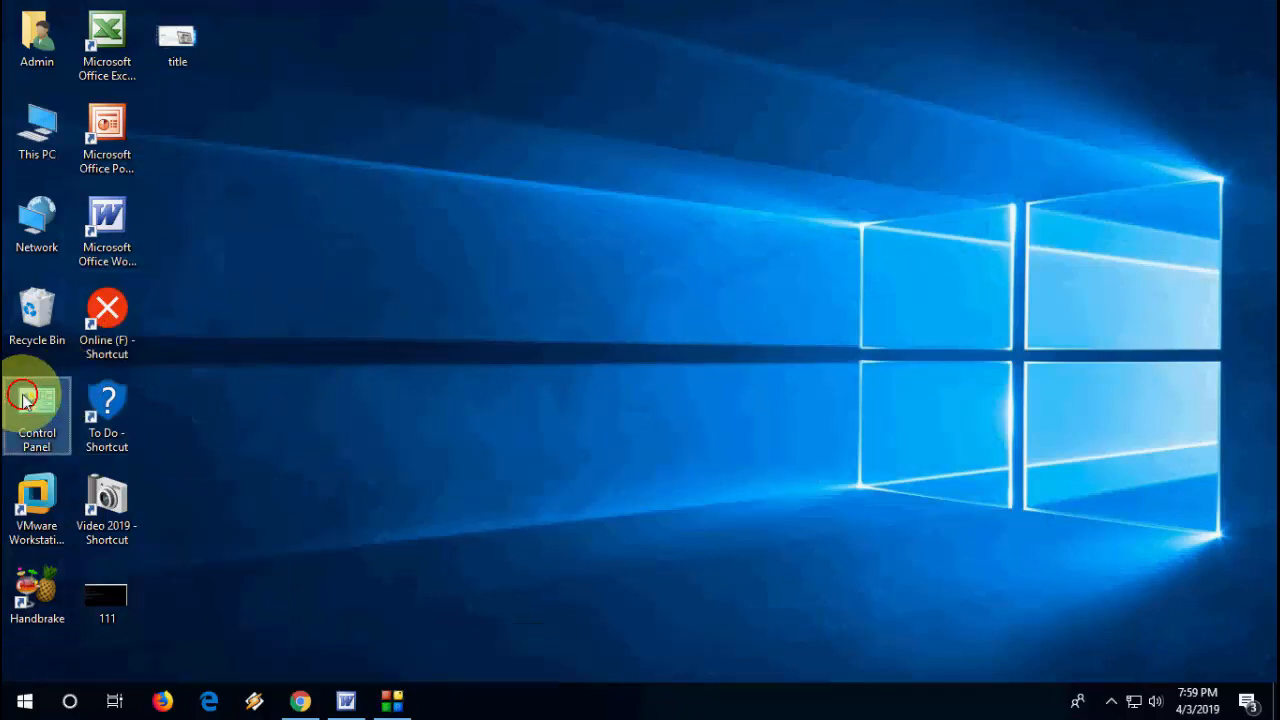
# Step: From Programs and Features, select iTunes and run Repair until Windows Installer finishes
pyautogui.doubleClick(36, 404)
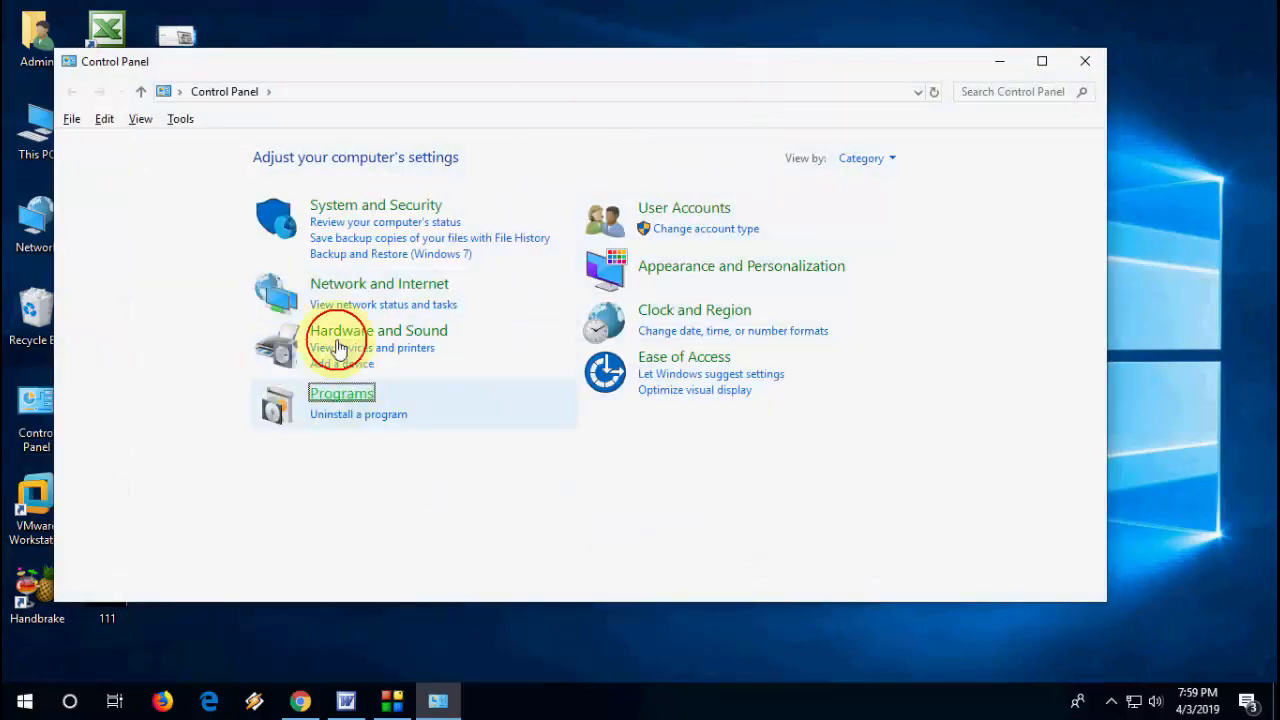
pyautogui.click(340, 392)
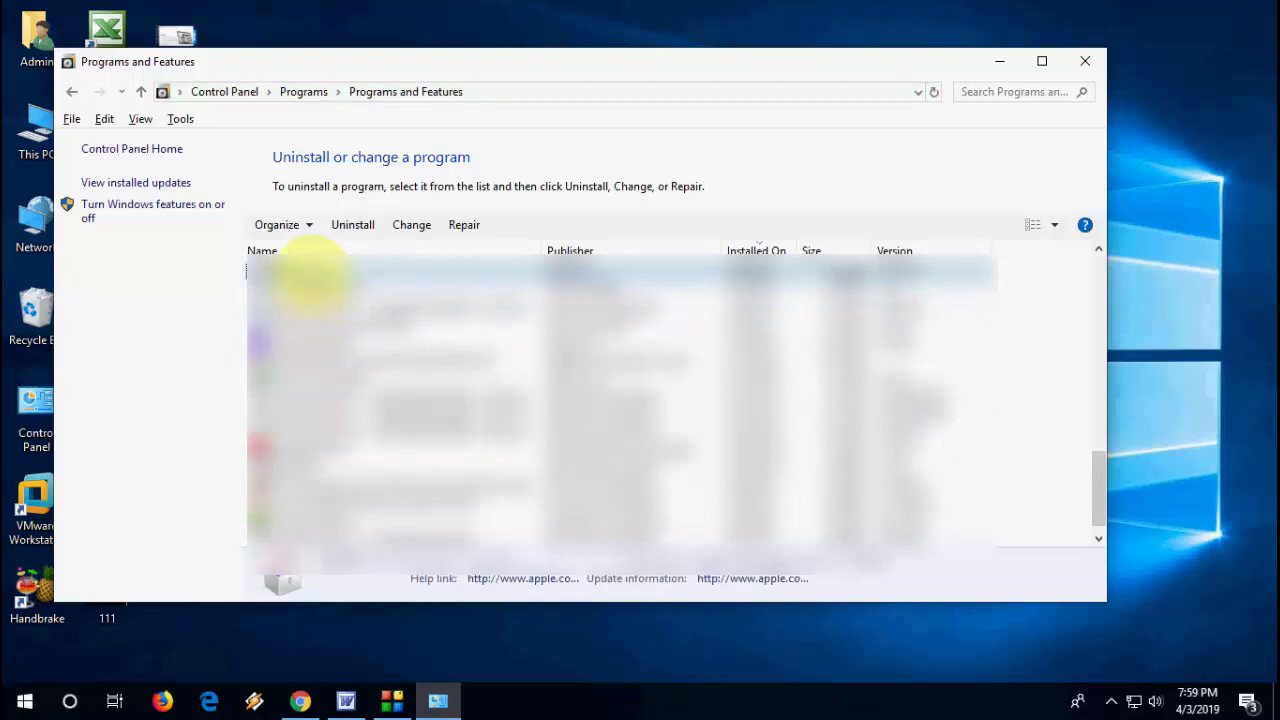
pyautogui.click(284, 272)
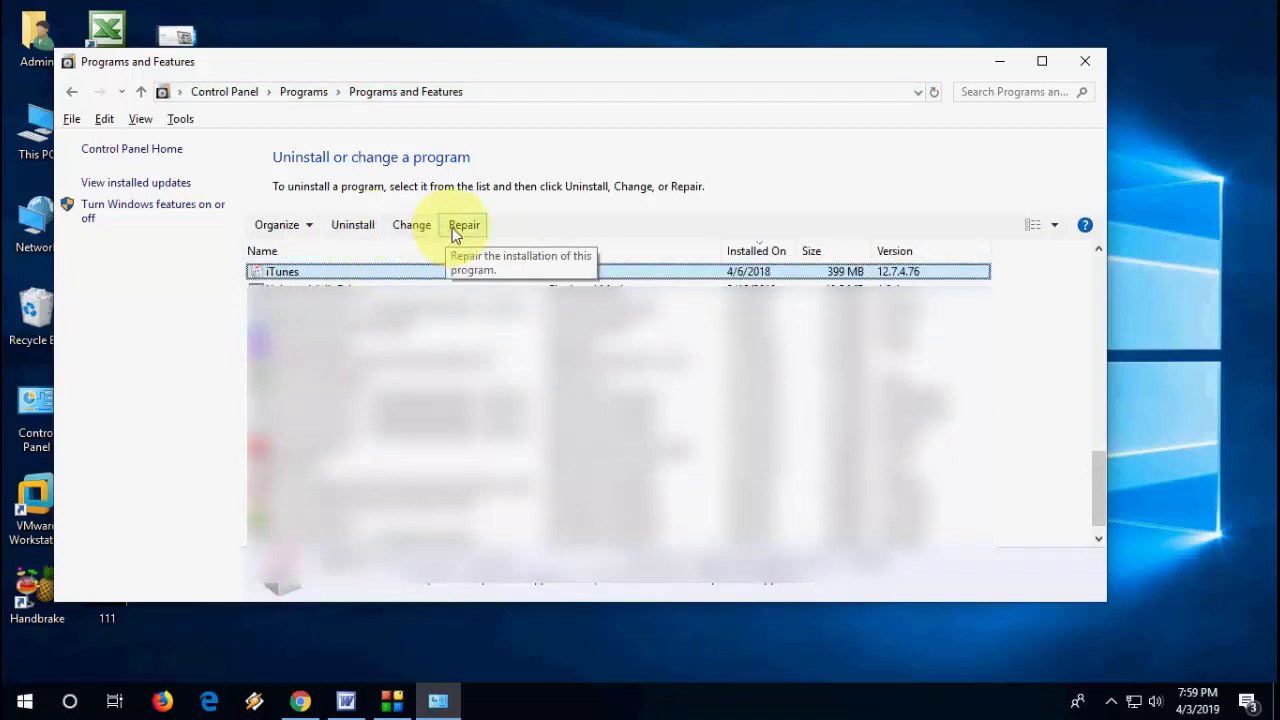
pyautogui.click(464, 224)
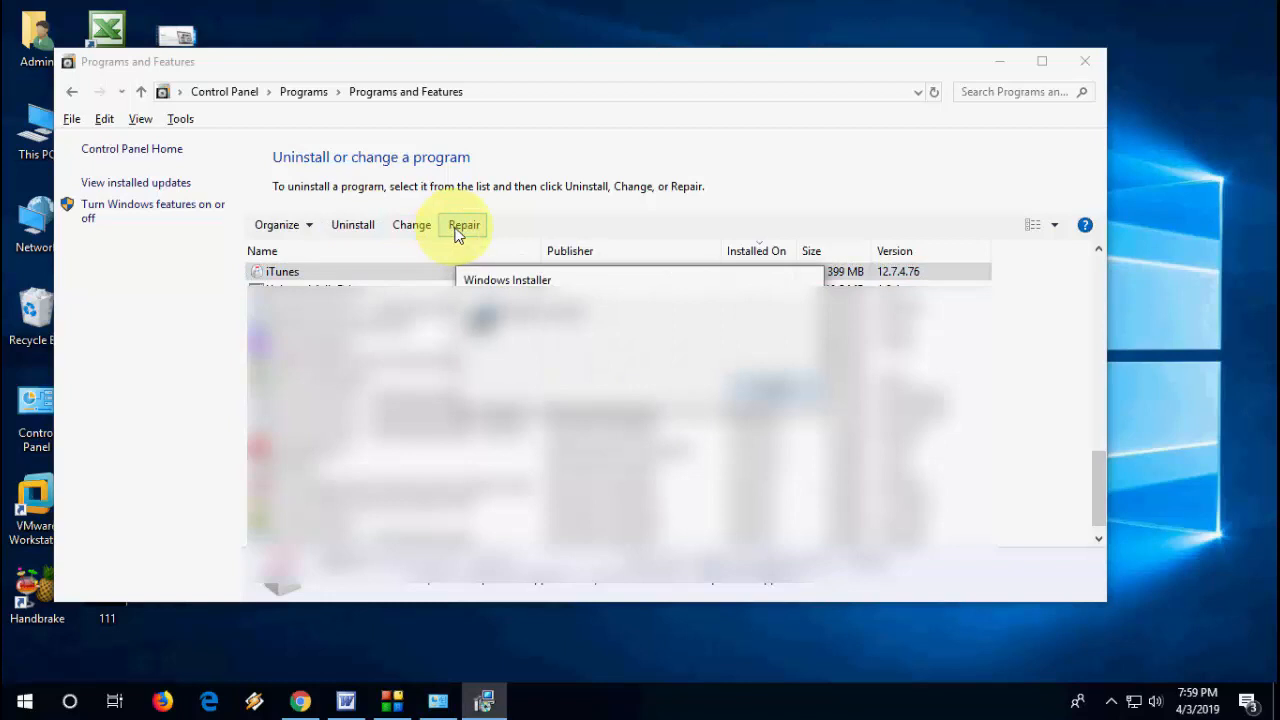
pyautogui.click(464, 224)
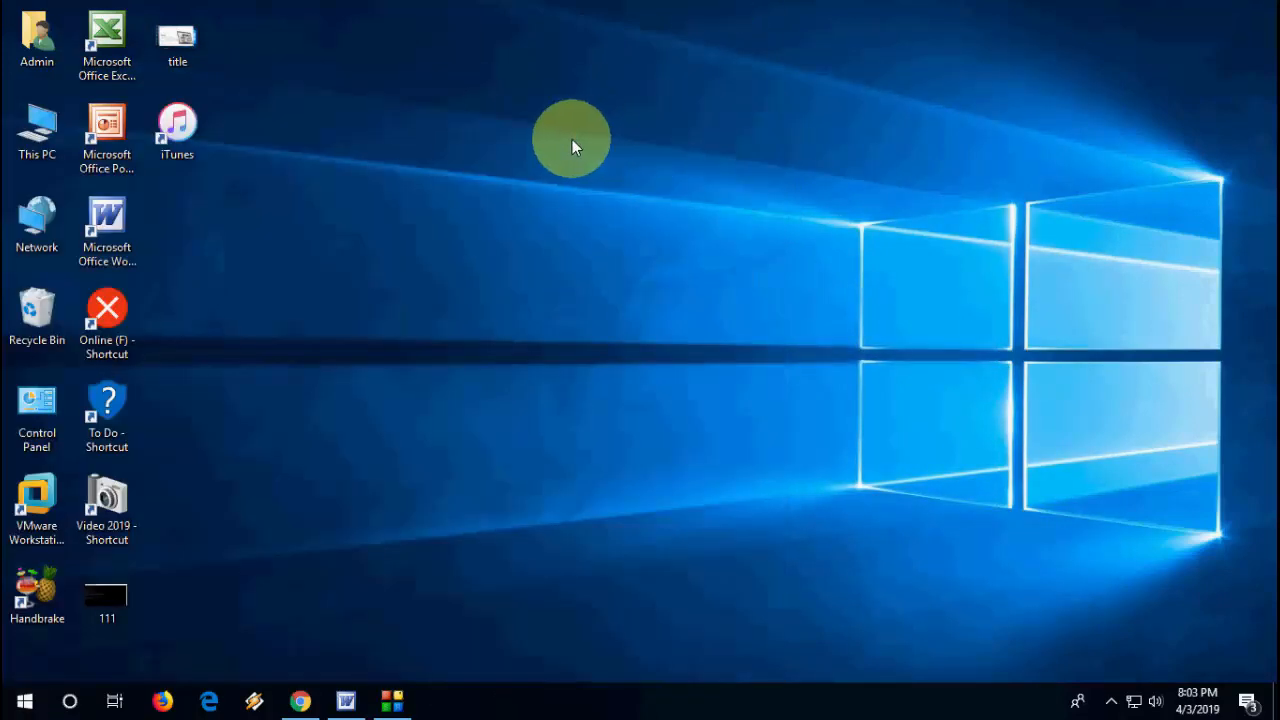
pyautogui.doubleClick(176, 124)
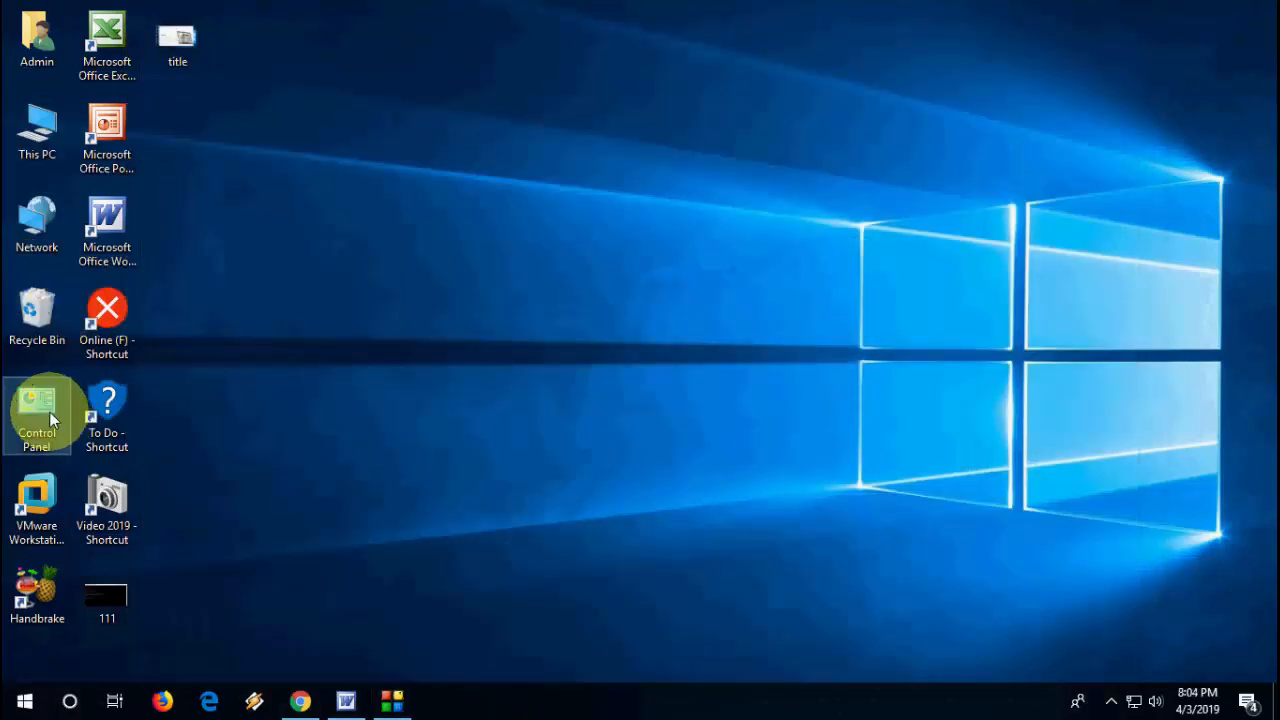
# Step: From Programs and Features, select iTunes and uninstall it from the computer
pyautogui.doubleClick(36, 410)
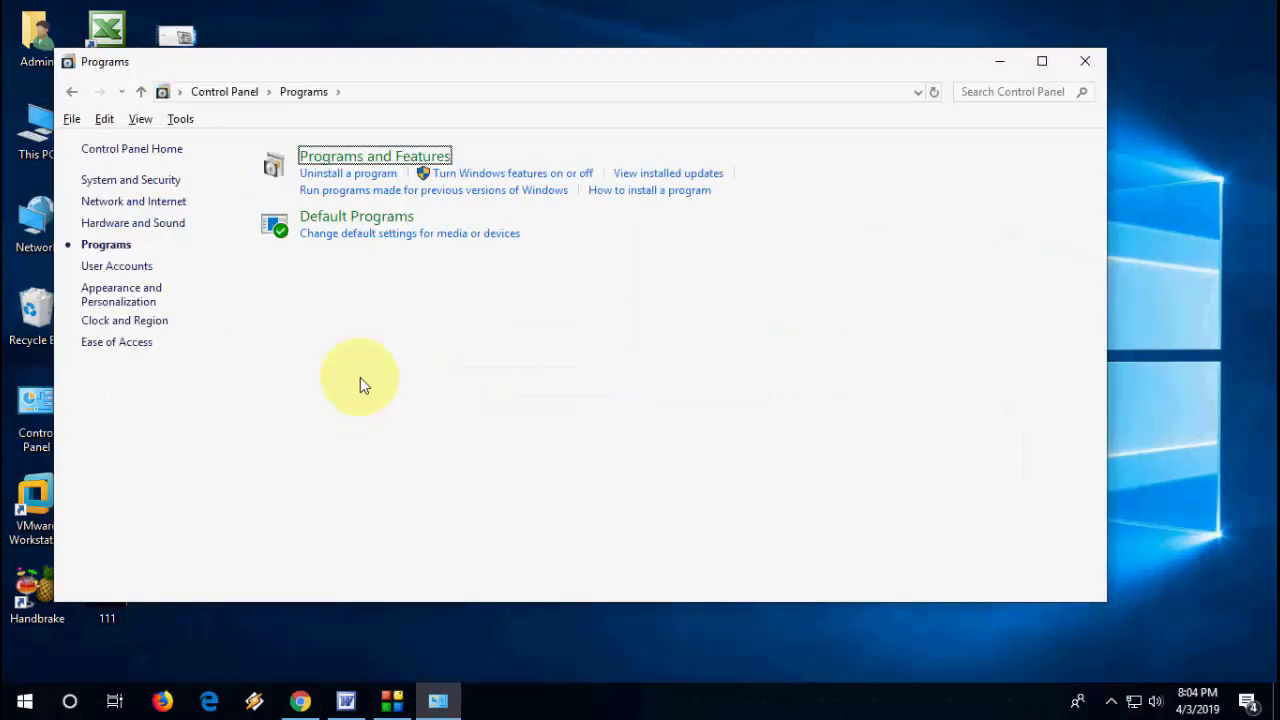
pyautogui.click(374, 156)
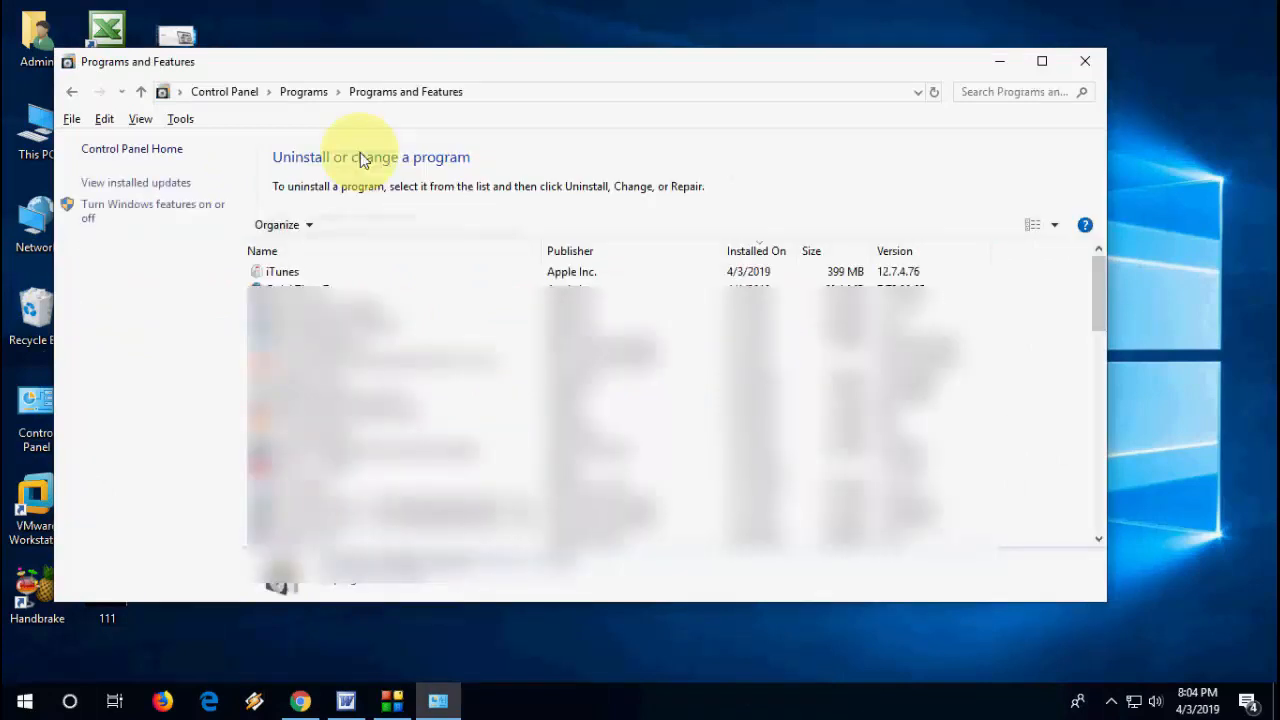
pyautogui.click(284, 272)
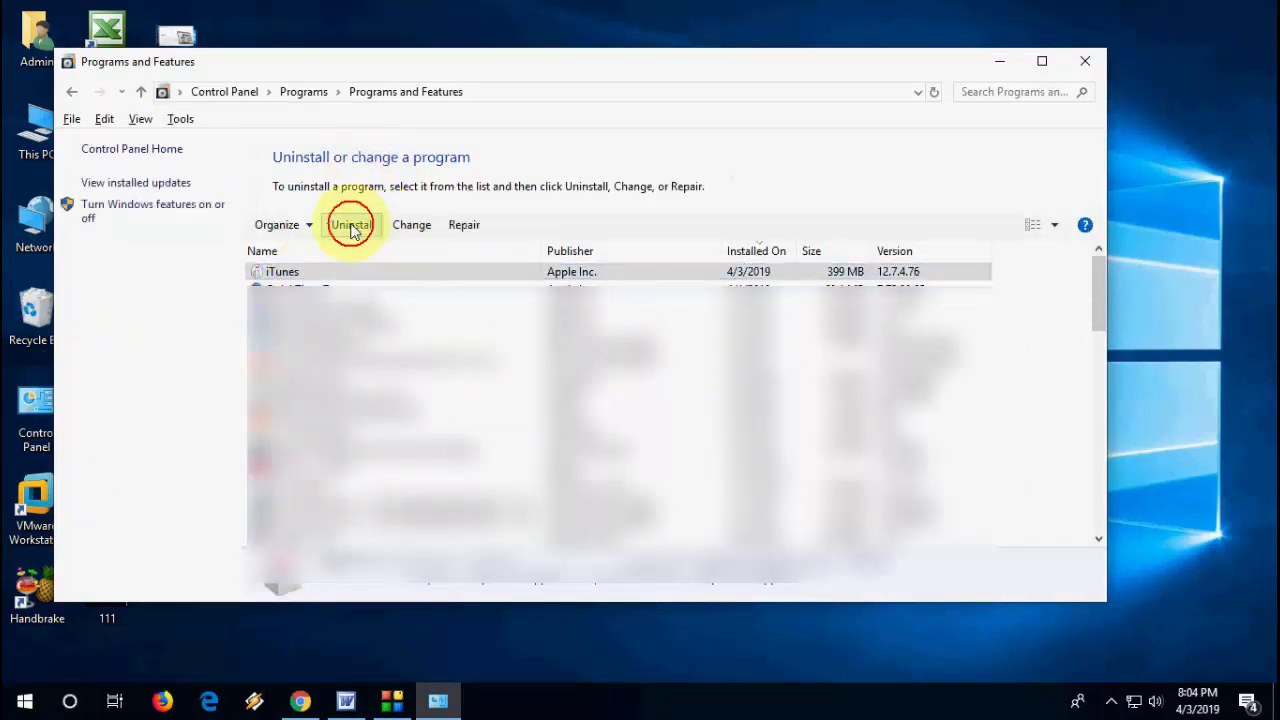
pyautogui.click(352, 224)
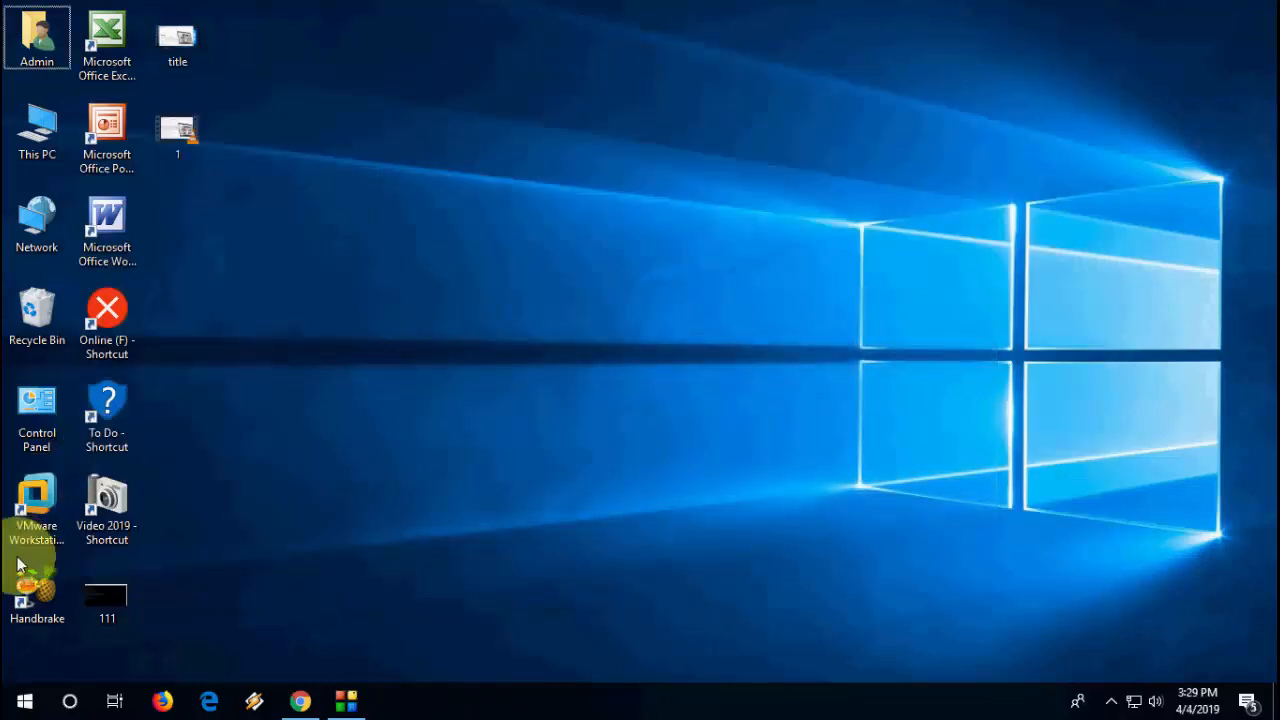
# Step: Launch the Microsoft Store from the Start menu
pyautogui.click(24, 700)
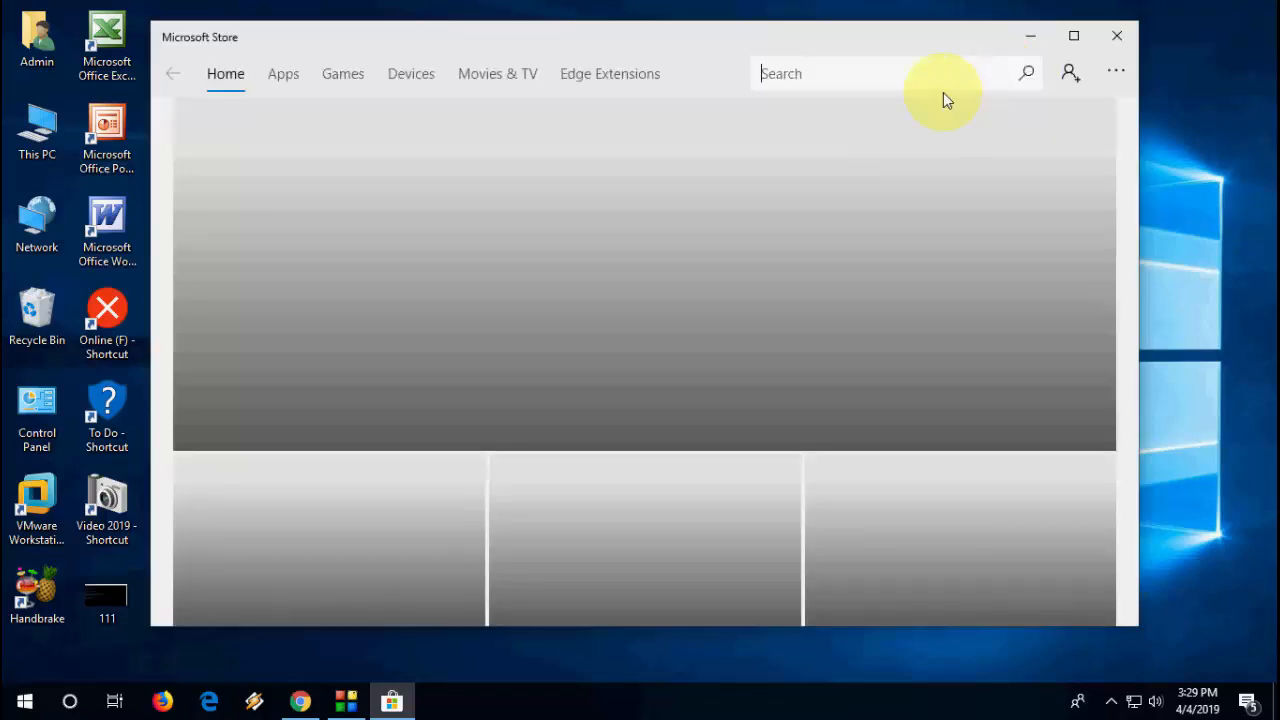
# Step: Search 'it', get iTunes from its Store page and decline the cross-device offer with 'No, thanks'
pyautogui.write('itunes')
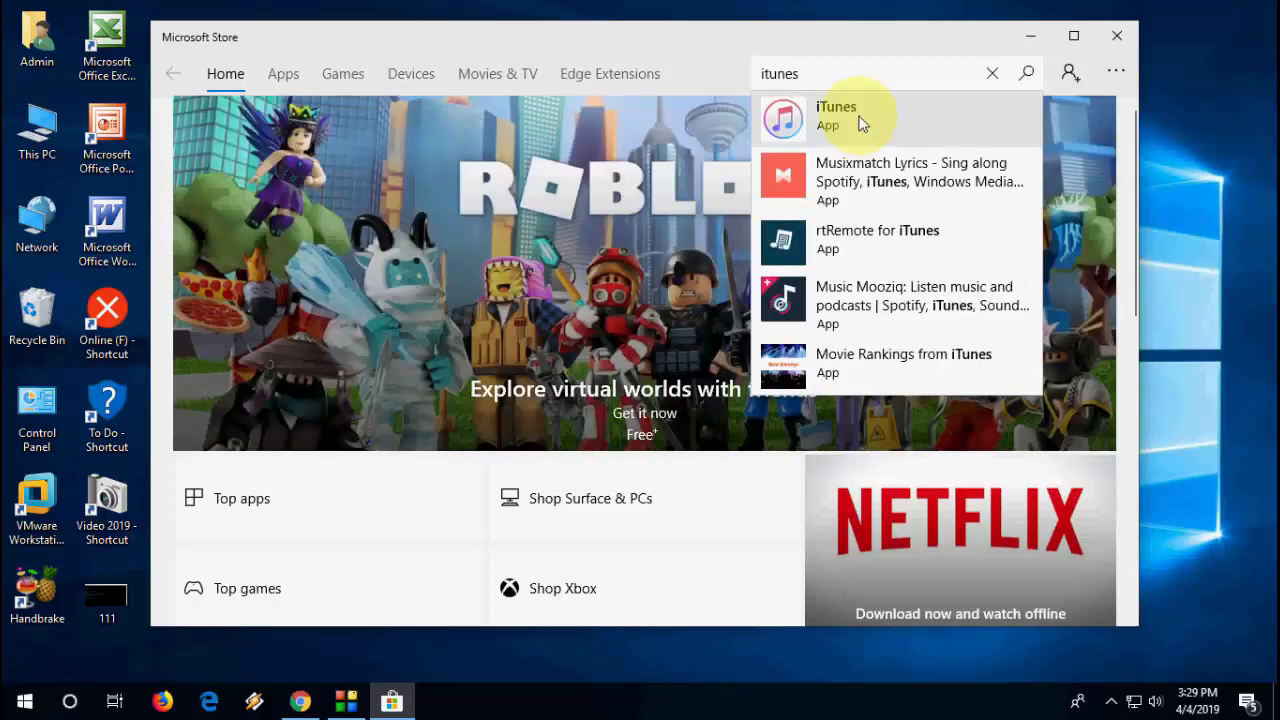
pyautogui.click(836, 114)
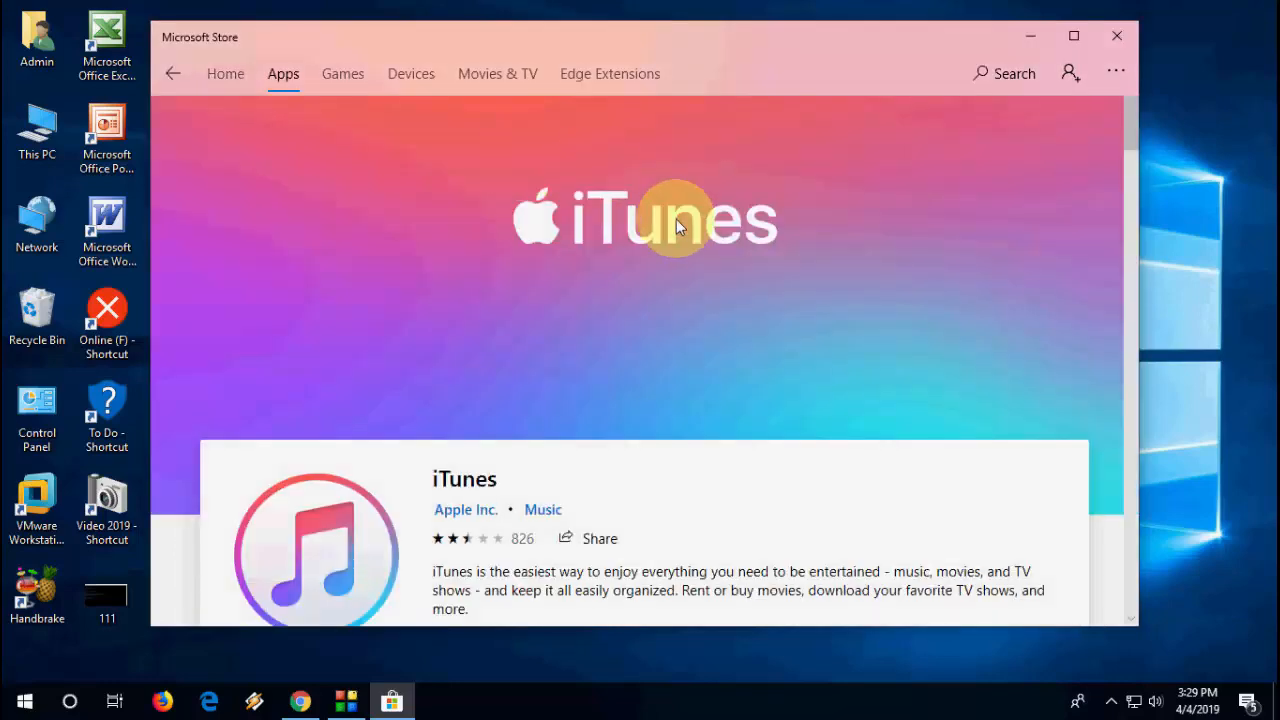
pyautogui.scroll(-3)
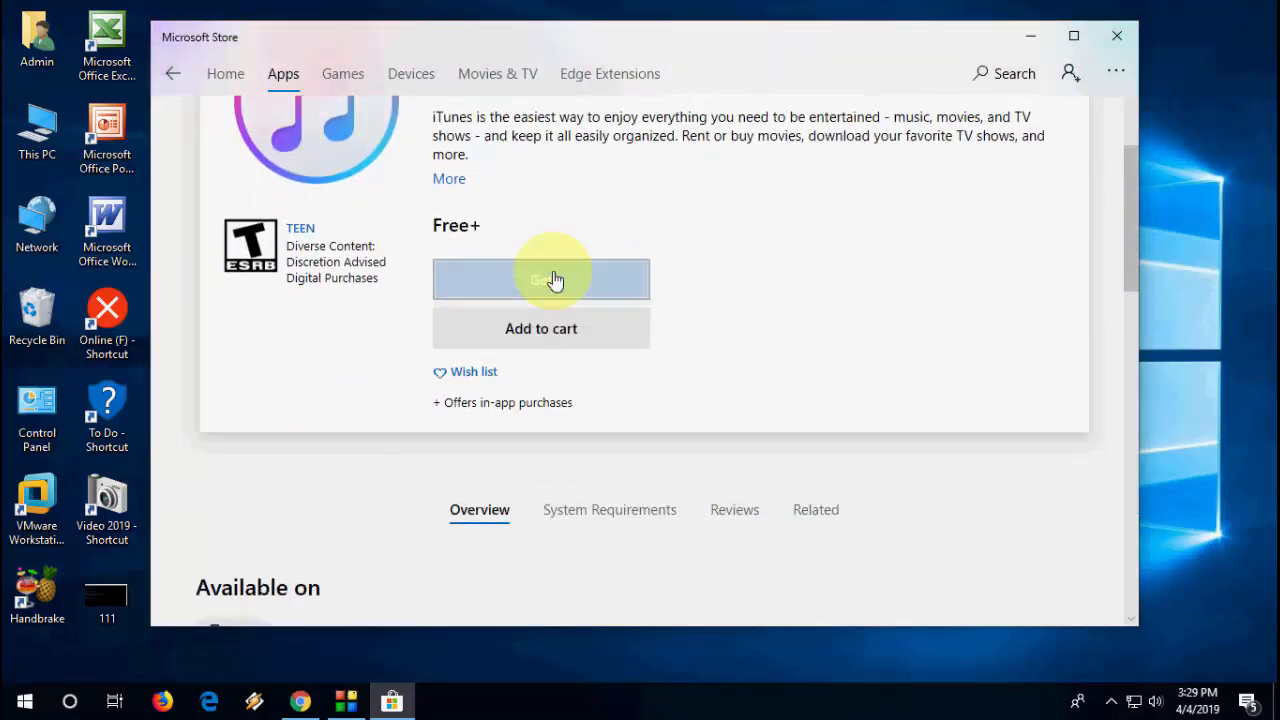
pyautogui.click(540, 280)
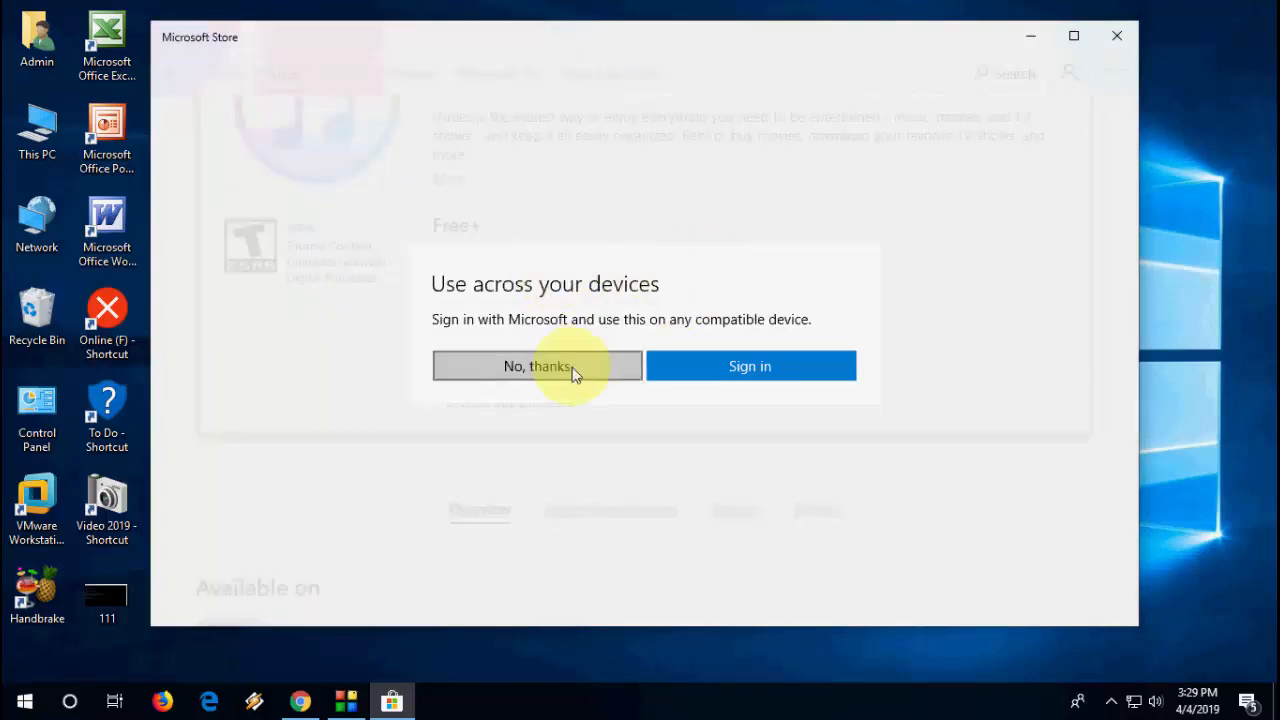
pyautogui.click(536, 364)
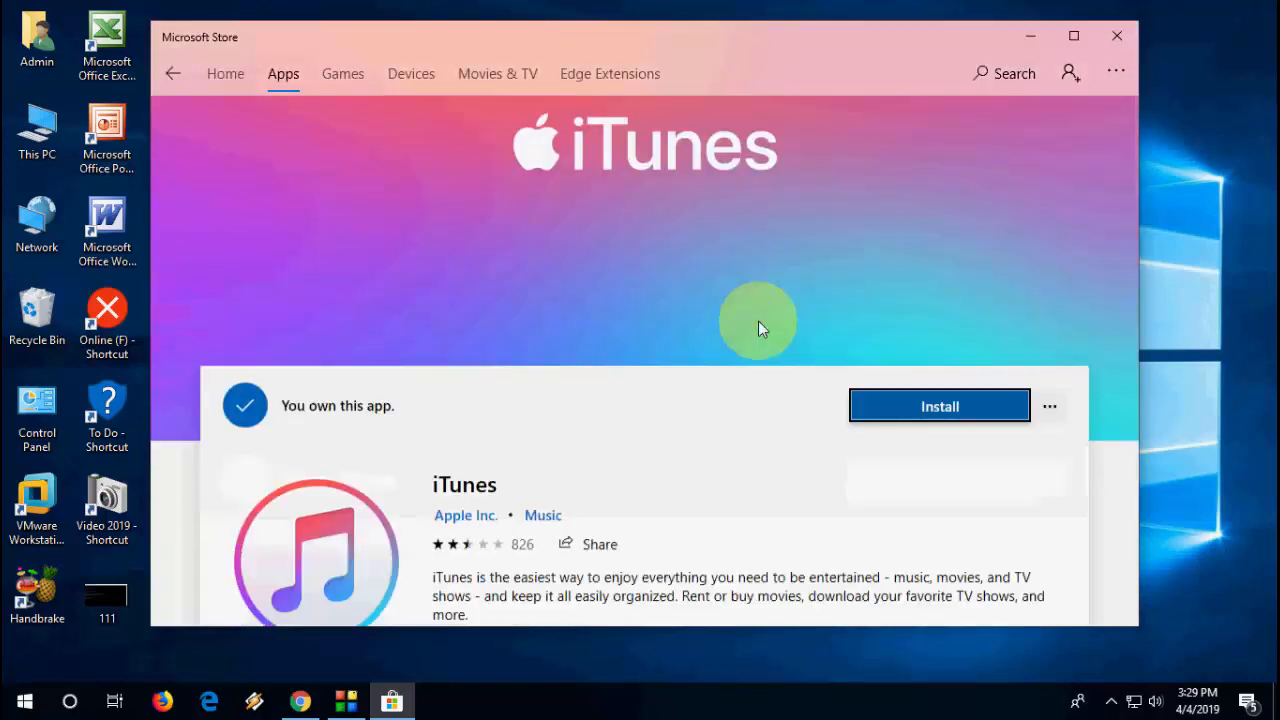
# Step: Start the iTunes install and close the Microsoft Sign in window without signing in
pyautogui.scroll(-3)
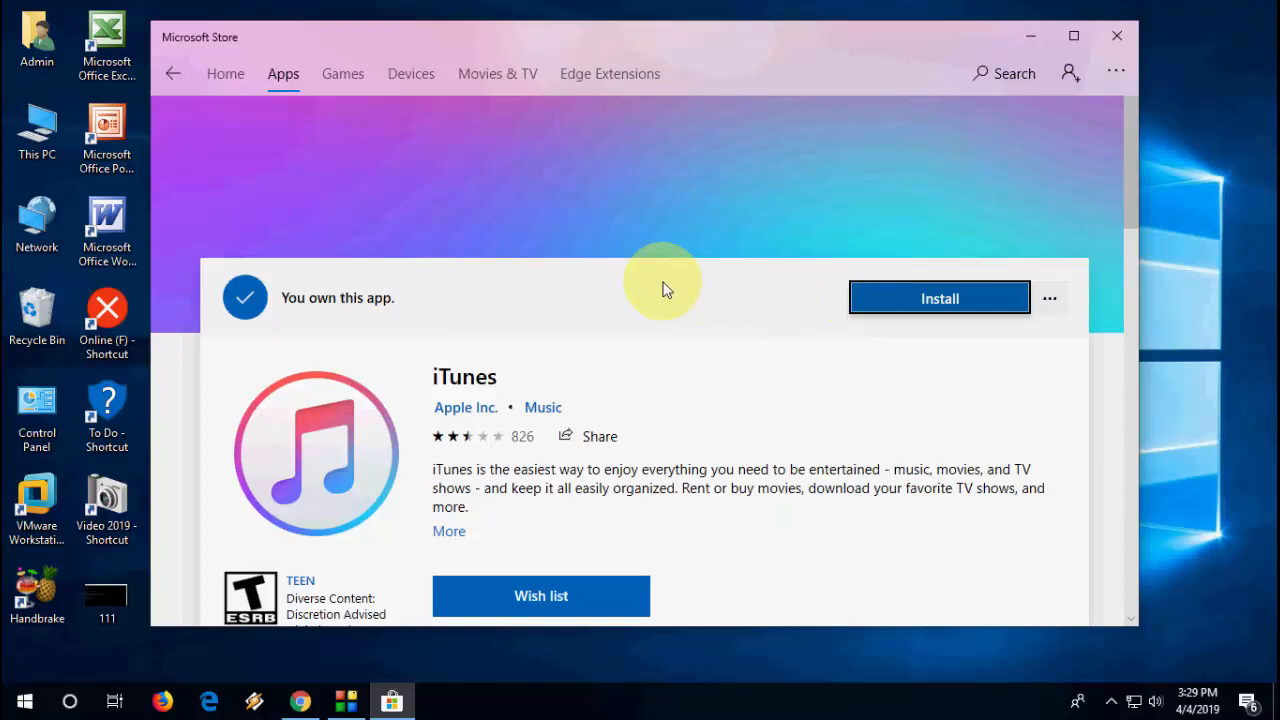
pyautogui.click(940, 298)
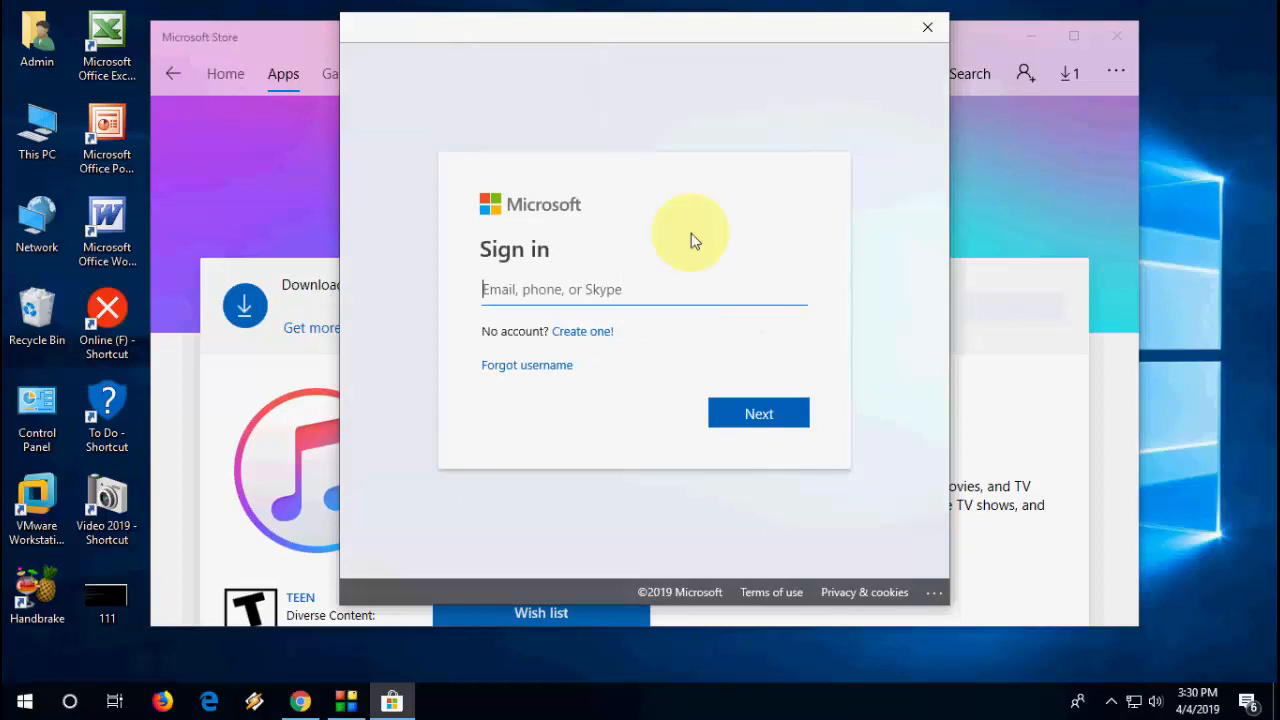
pyautogui.click(924, 28)
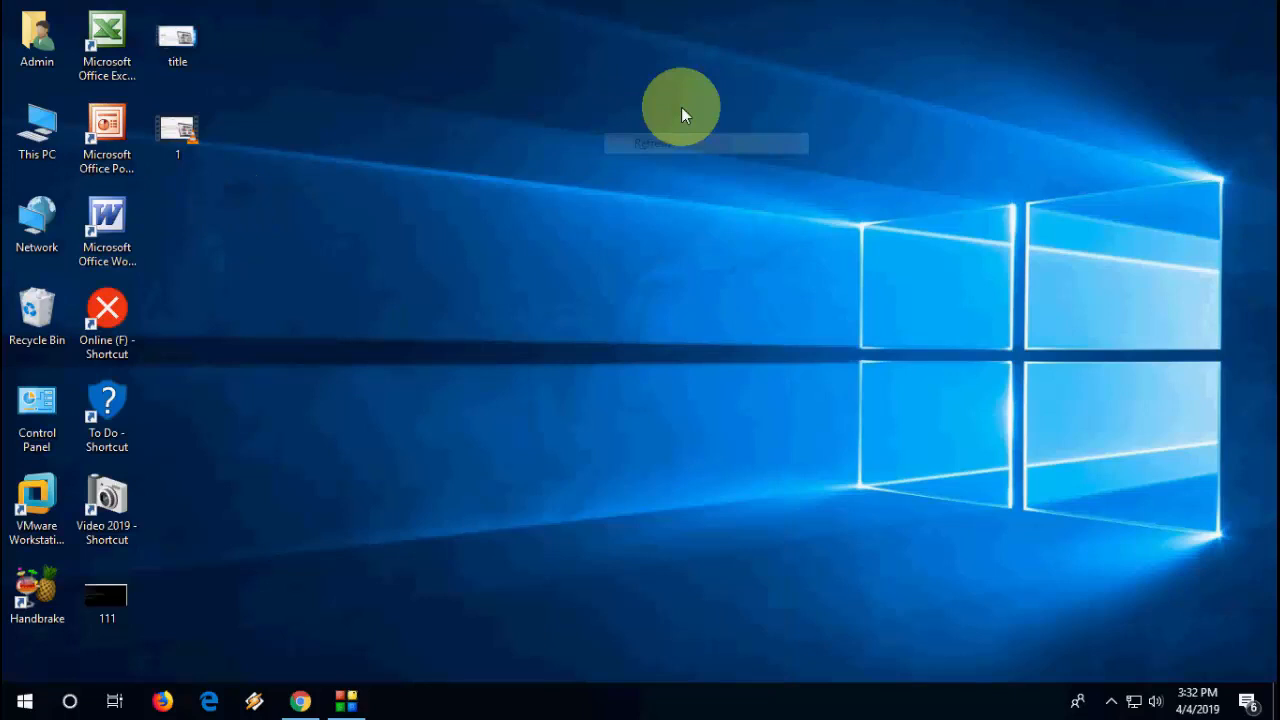
# Step: Launch the newly installed iTunes from its shortcut
pyautogui.click(1112, 700)
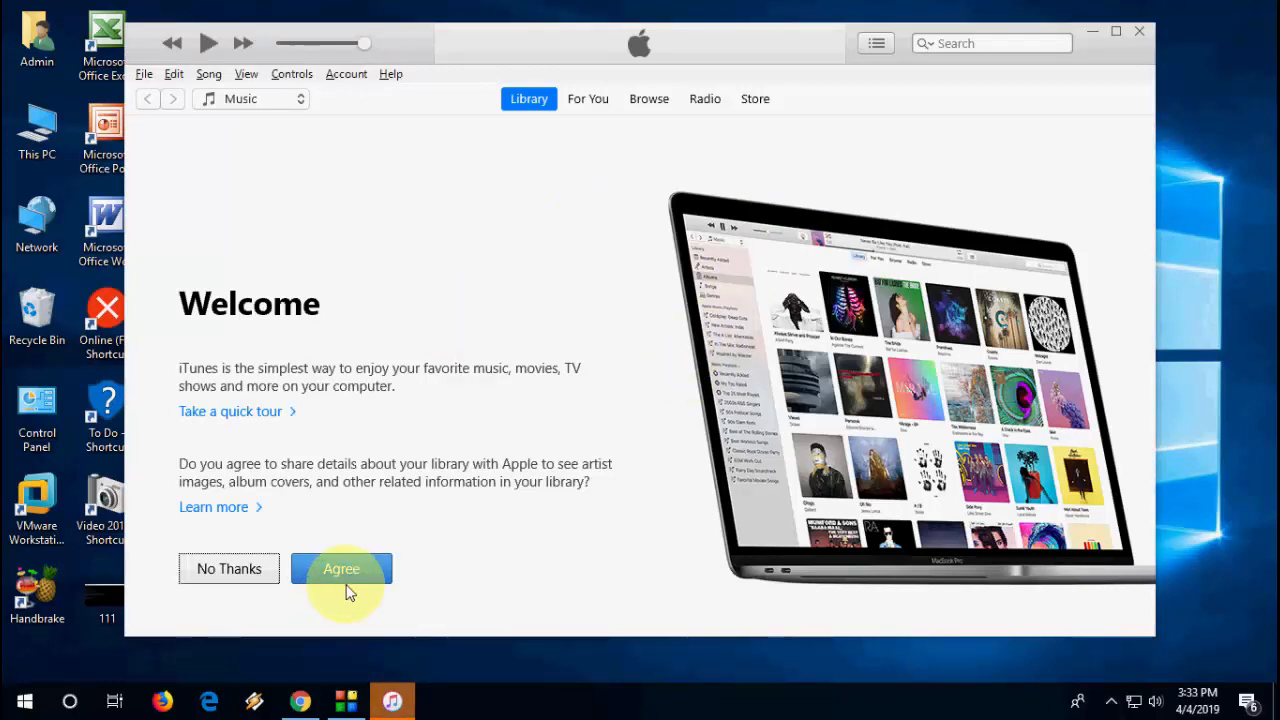
# Step: Agree to share library details, then visit the Browse, Store and Radio pages and return to the Library
pyautogui.click(340, 568)
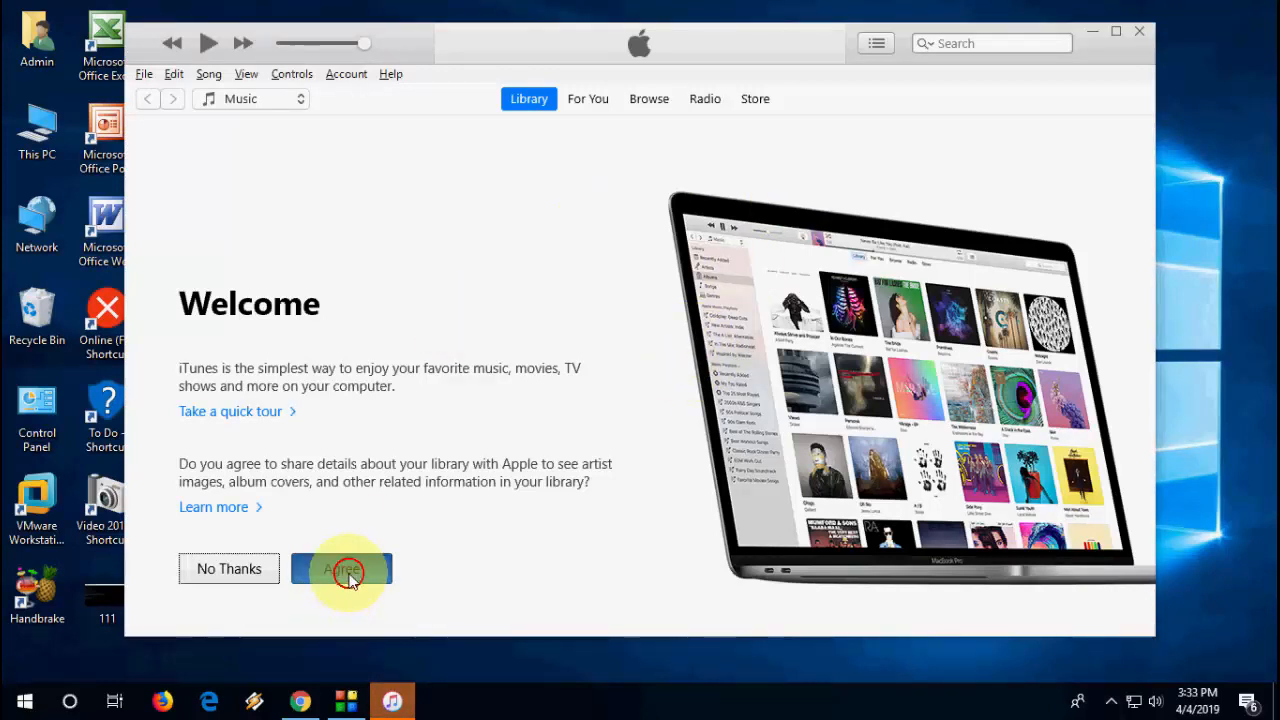
pyautogui.click(342, 568)
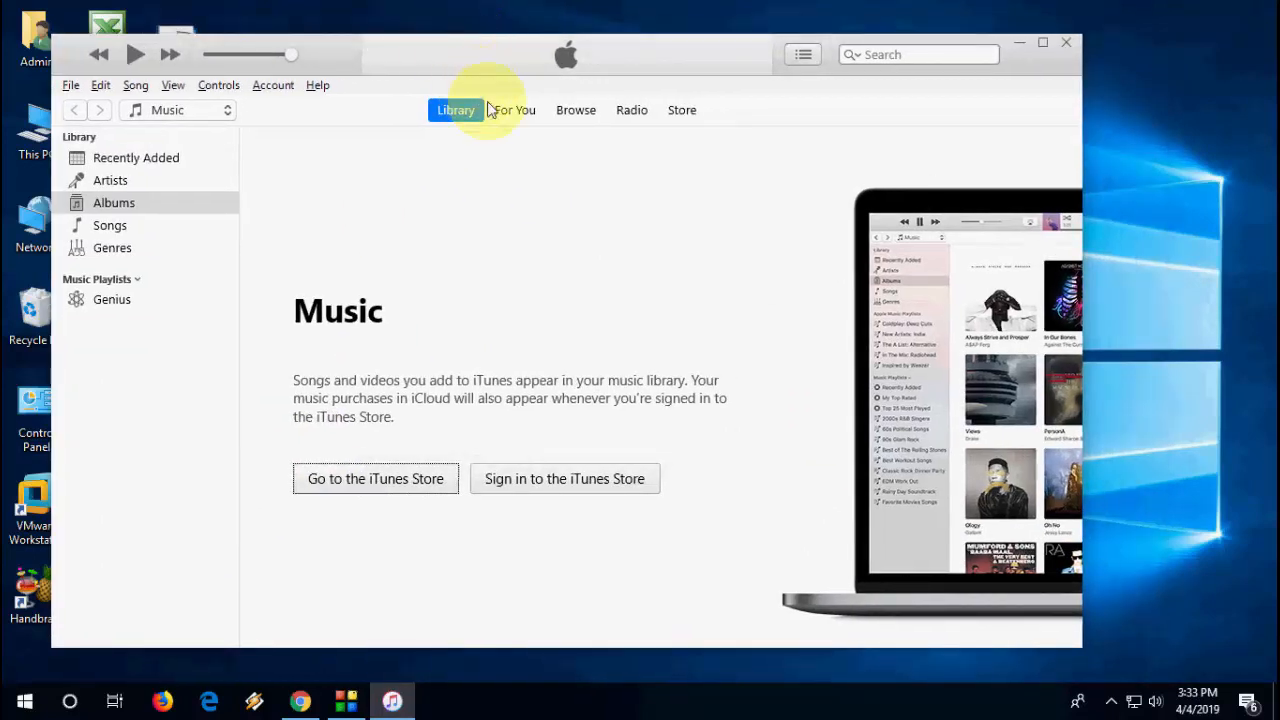
pyautogui.click(576, 110)
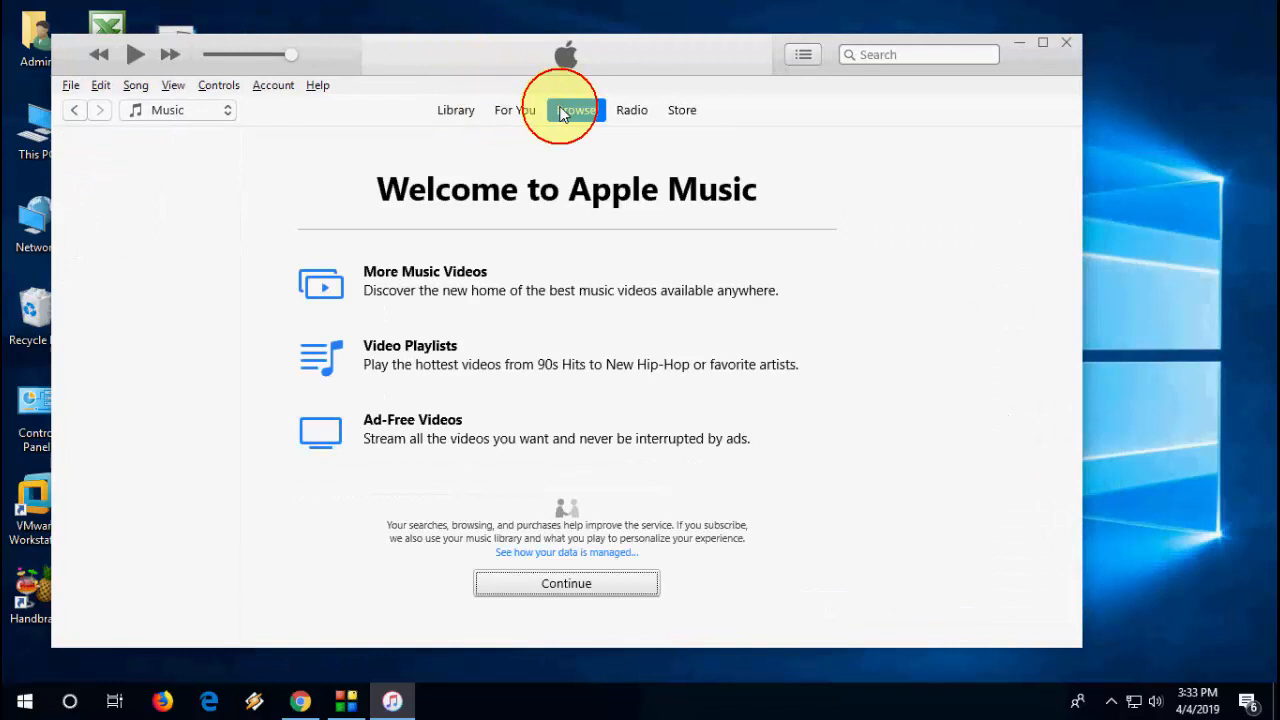
pyautogui.click(682, 110)
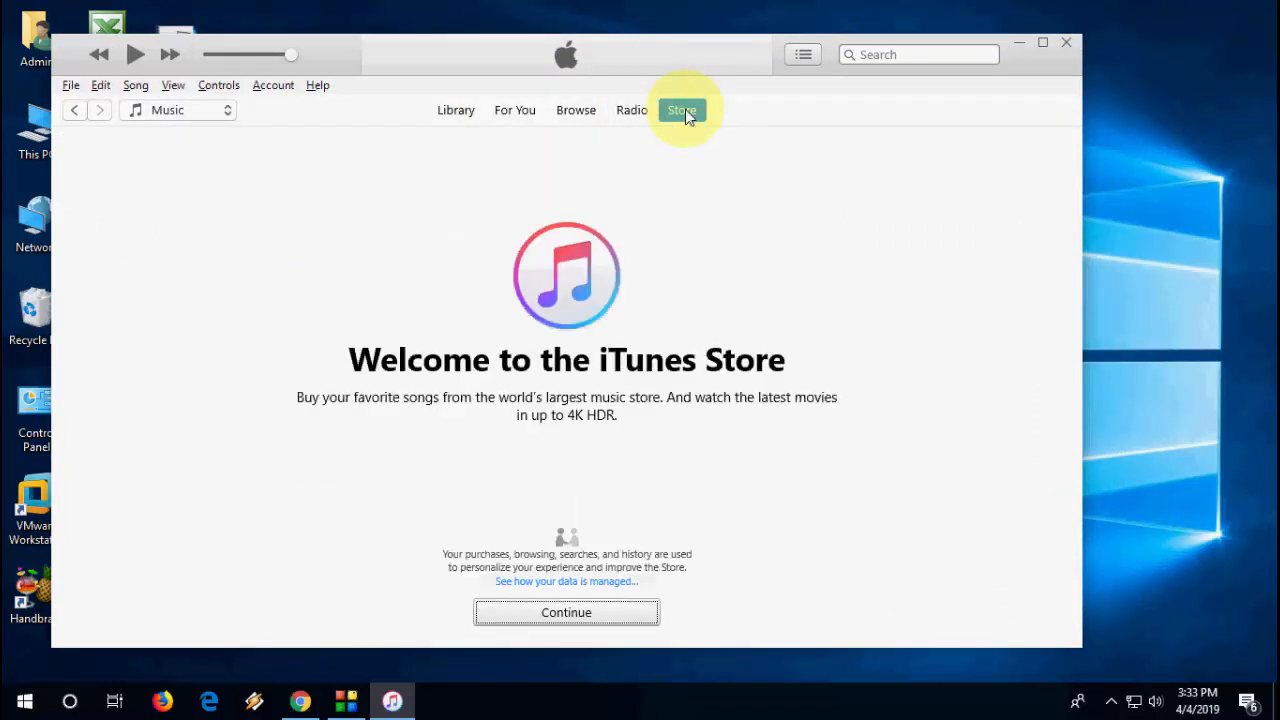
pyautogui.click(632, 110)
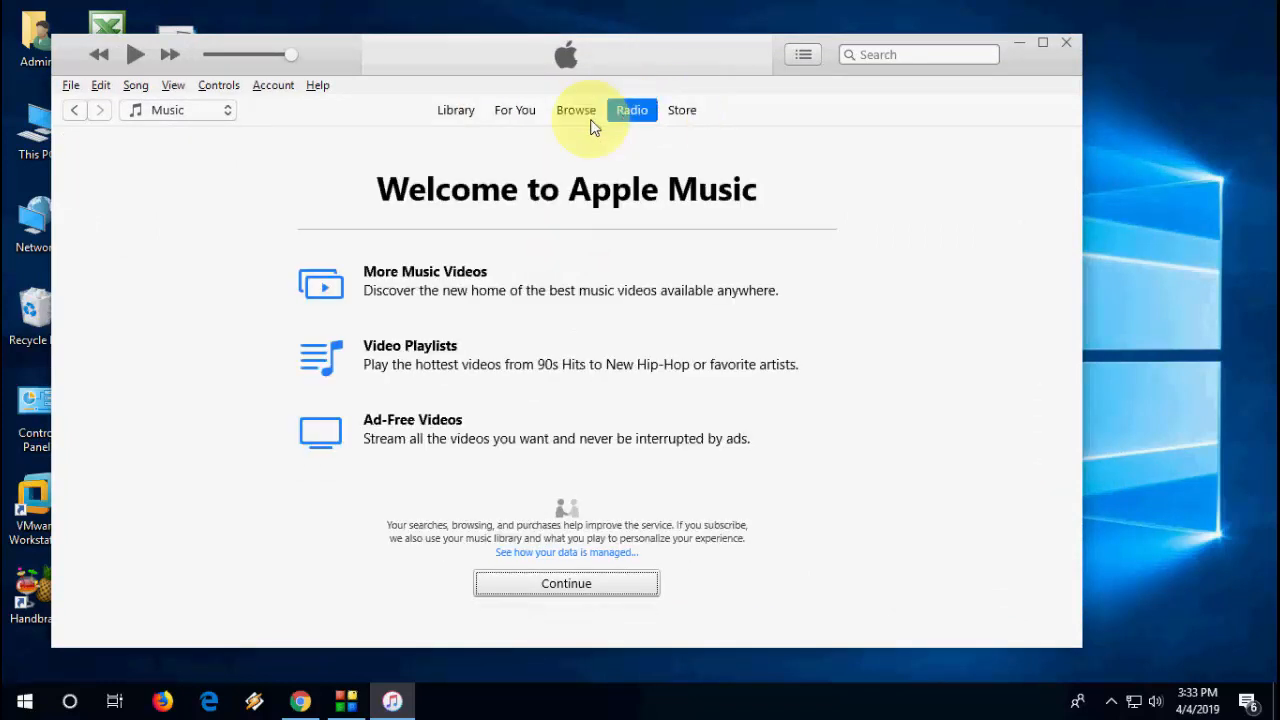
pyautogui.click(456, 110)
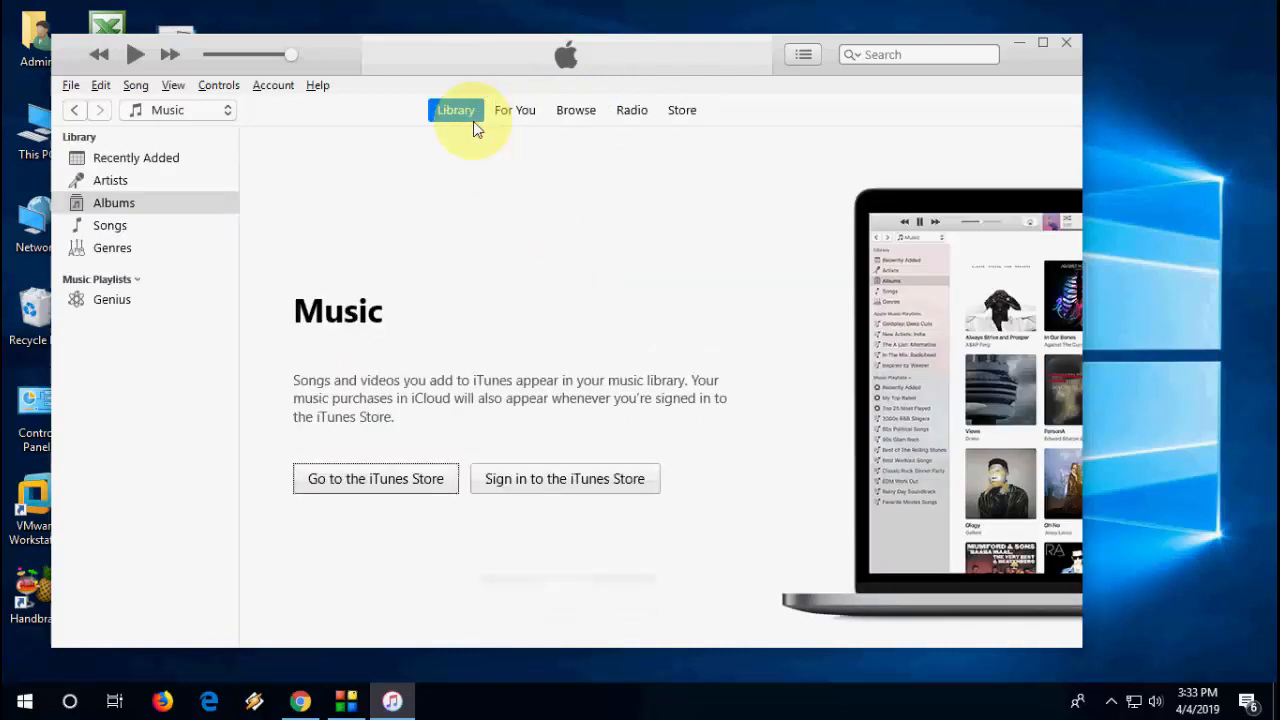
# Step: Check the Account and Song menus, close iTunes and refresh the desktop
pyautogui.click(272, 84)
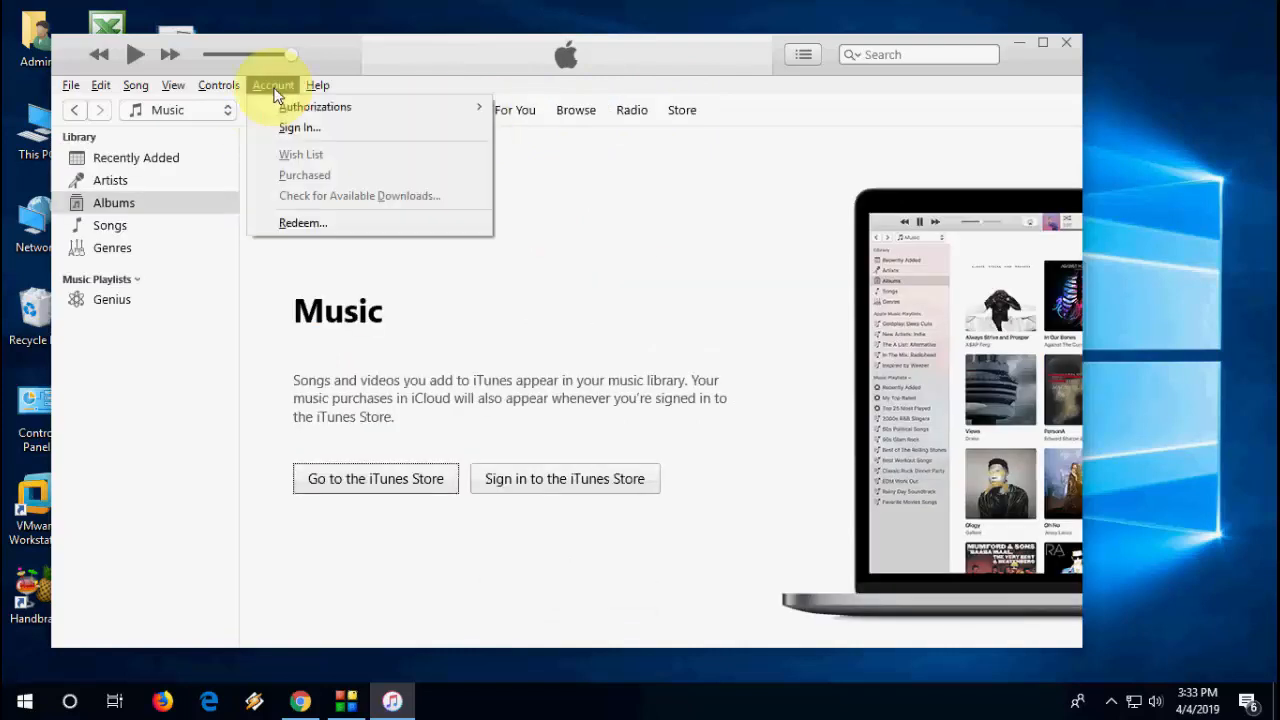
pyautogui.click(136, 84)
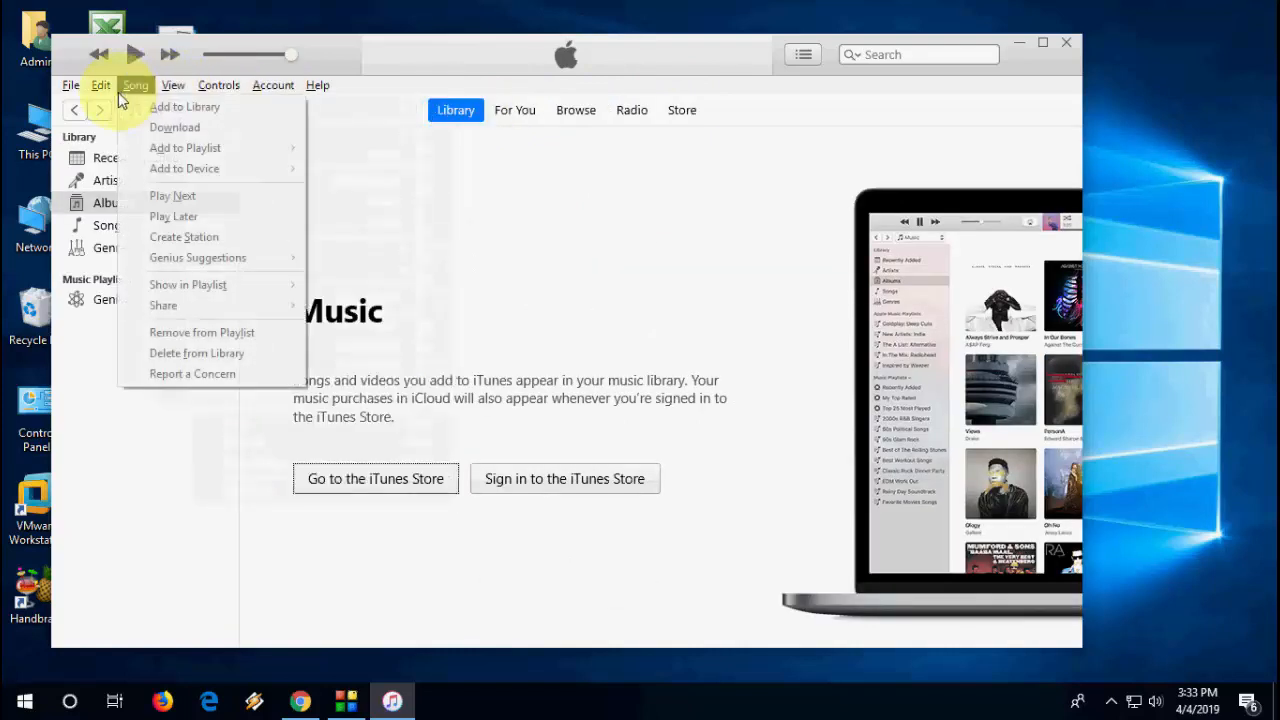
pyautogui.click(100, 84)
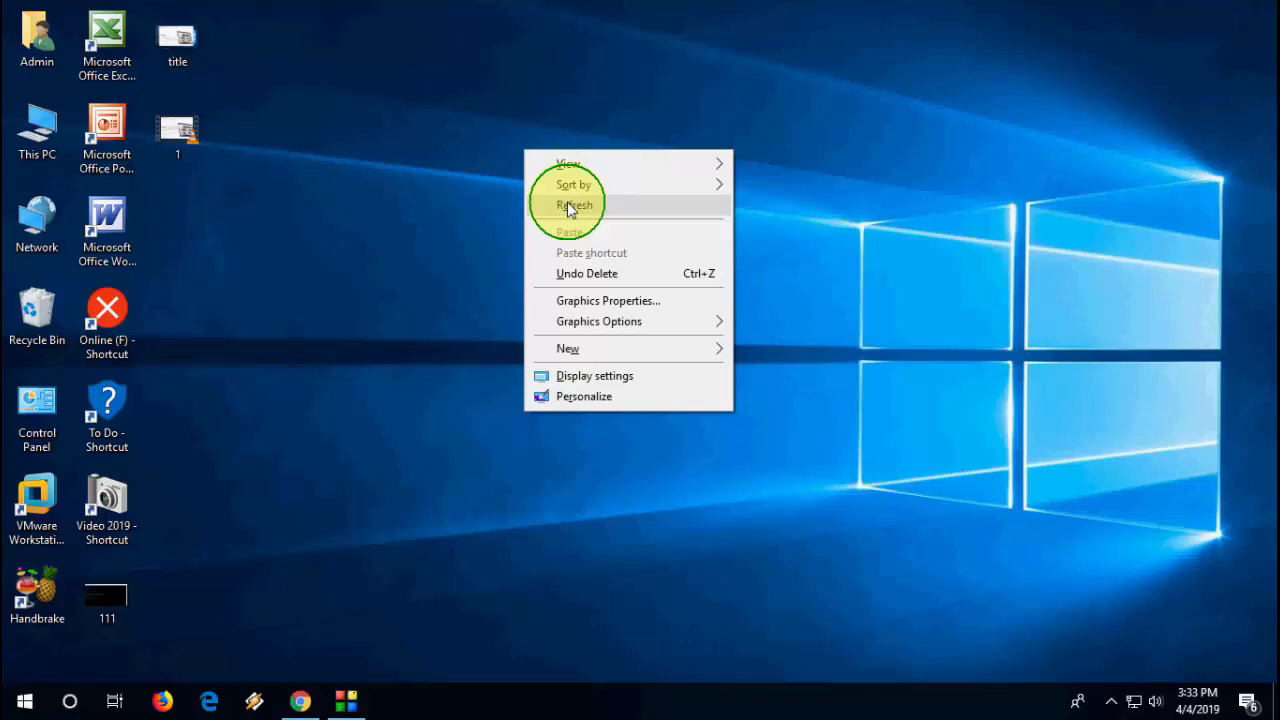
pyautogui.click(574, 204)
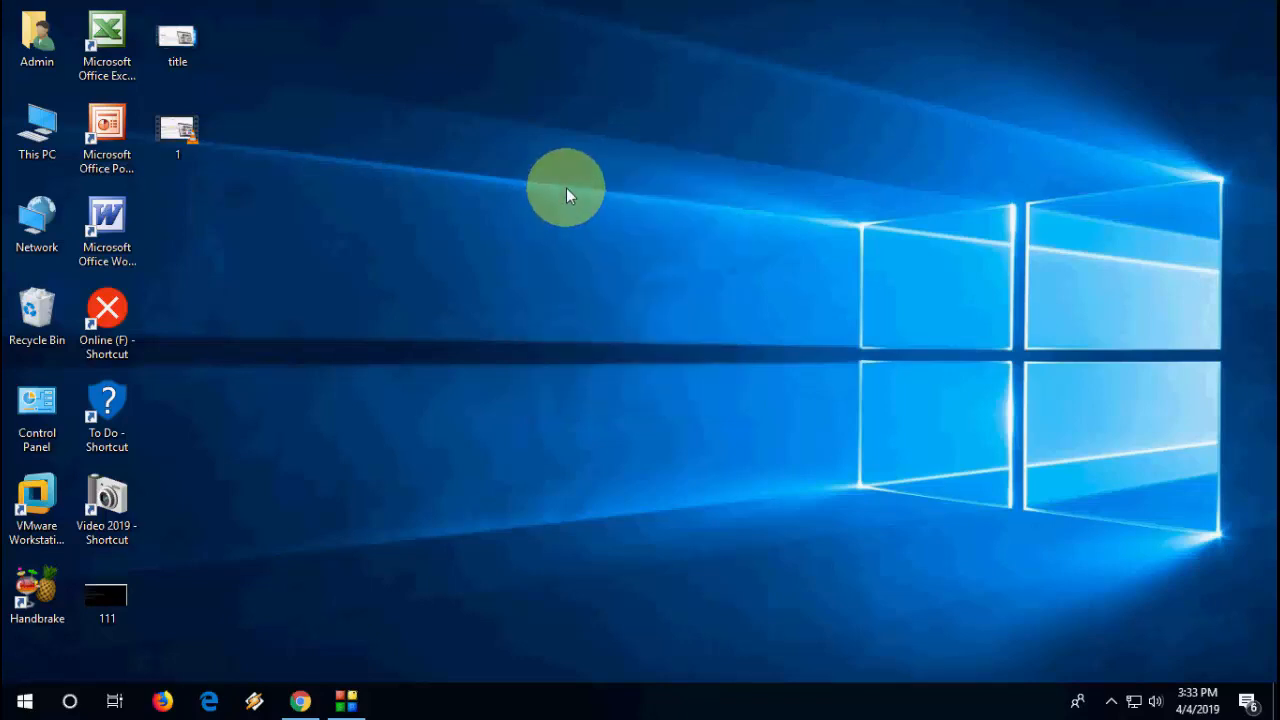